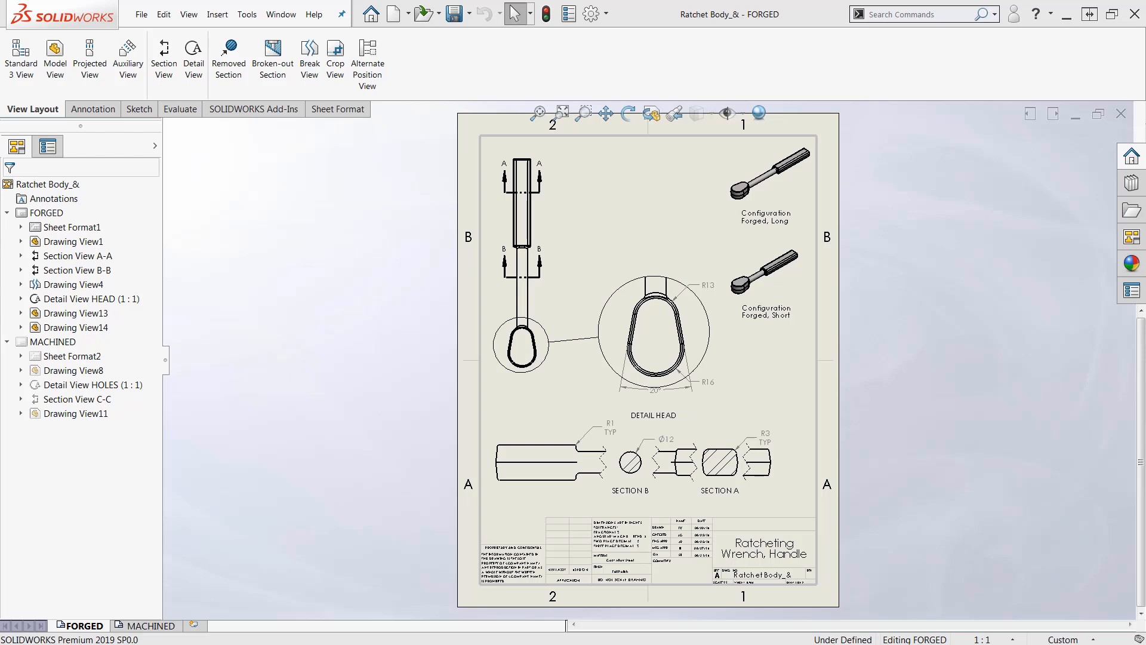
pyautogui.moveTo(352, 390)
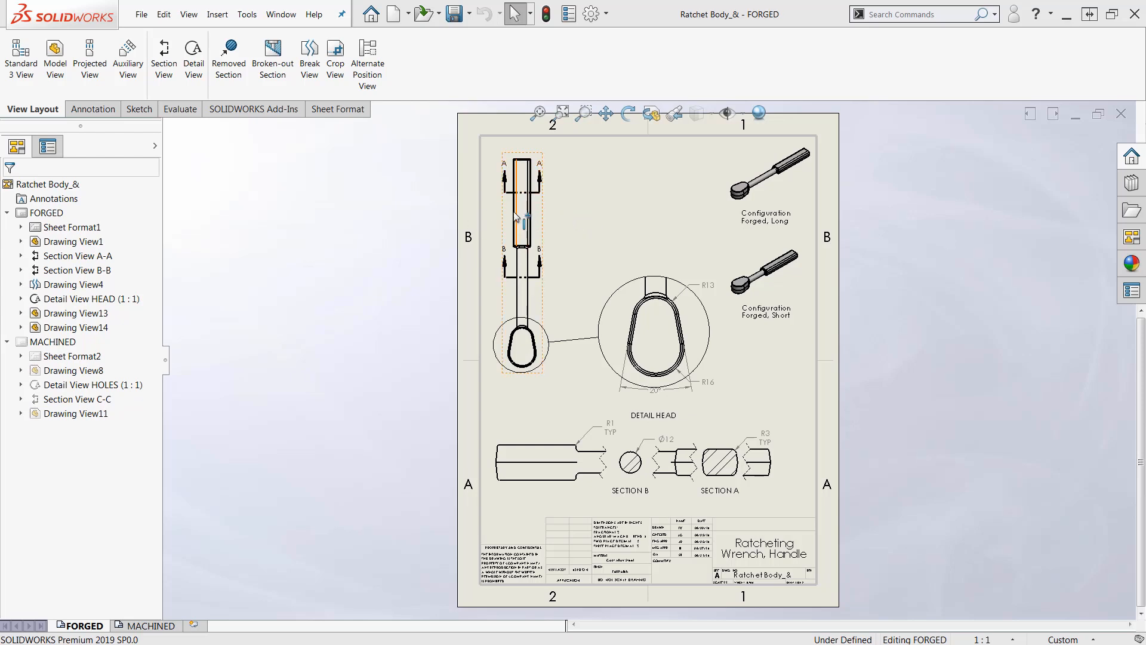
# - Create a removed section across the upper handle shaft, with its cutting line below A-A
pyautogui.click(527, 462)
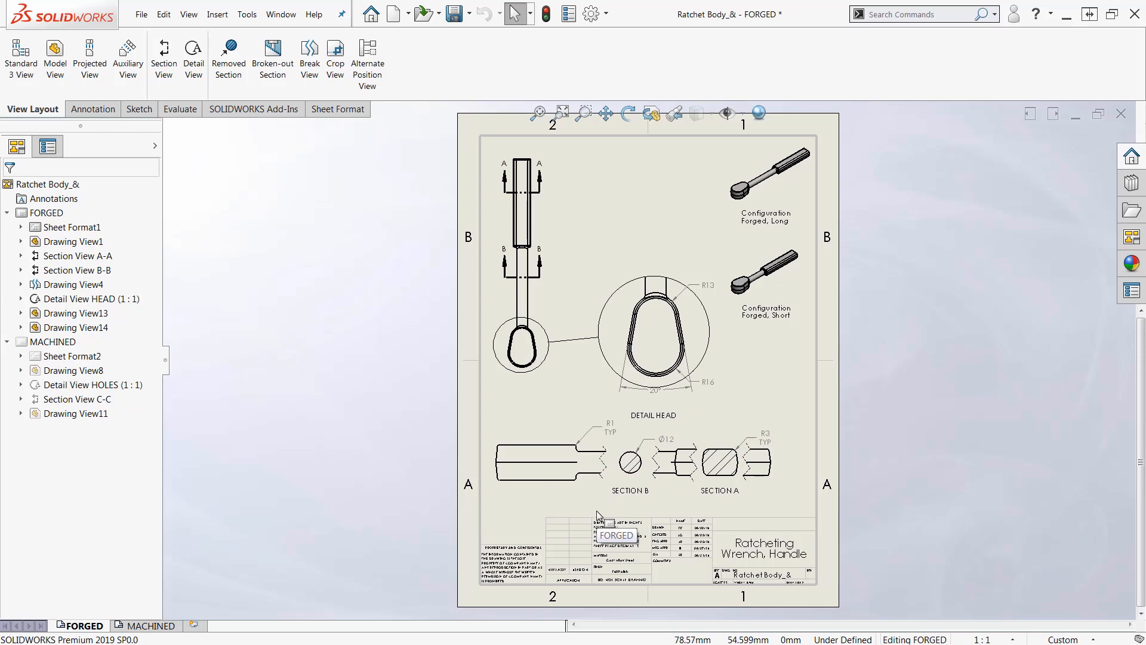
pyautogui.click(544, 474)
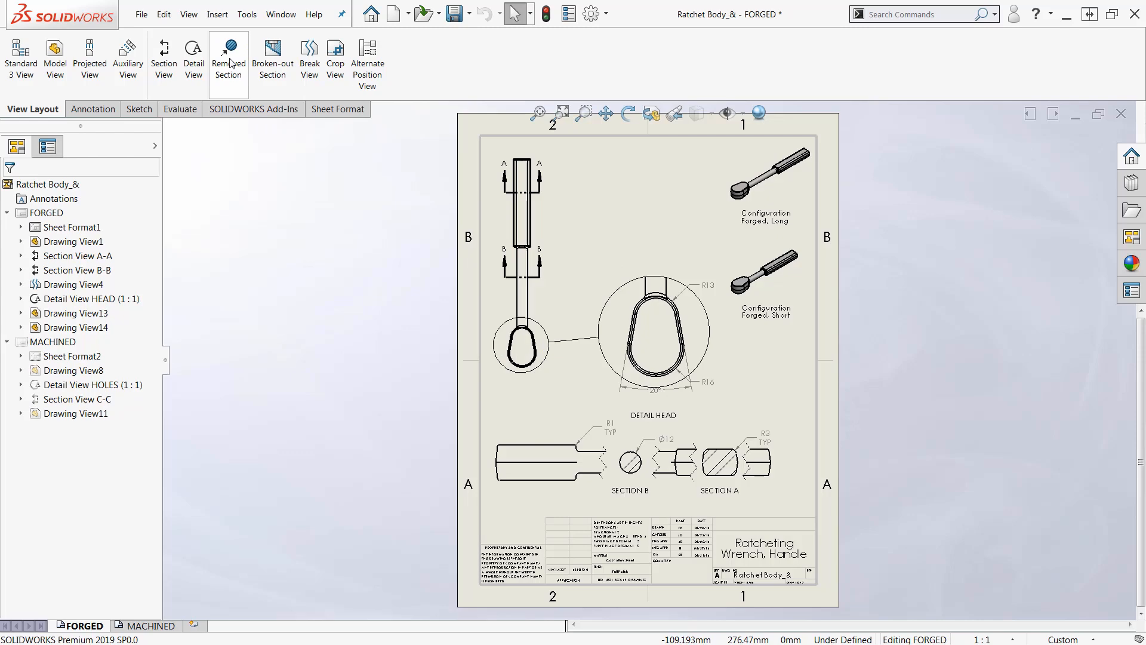
pyautogui.moveTo(228, 59)
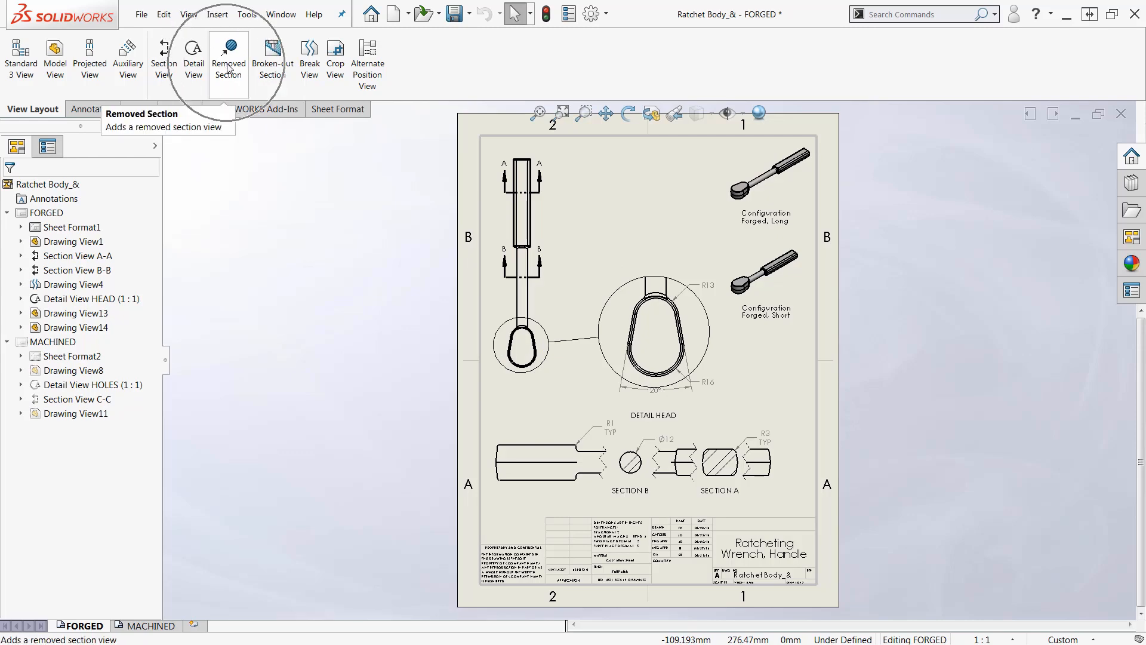
pyautogui.click(228, 58)
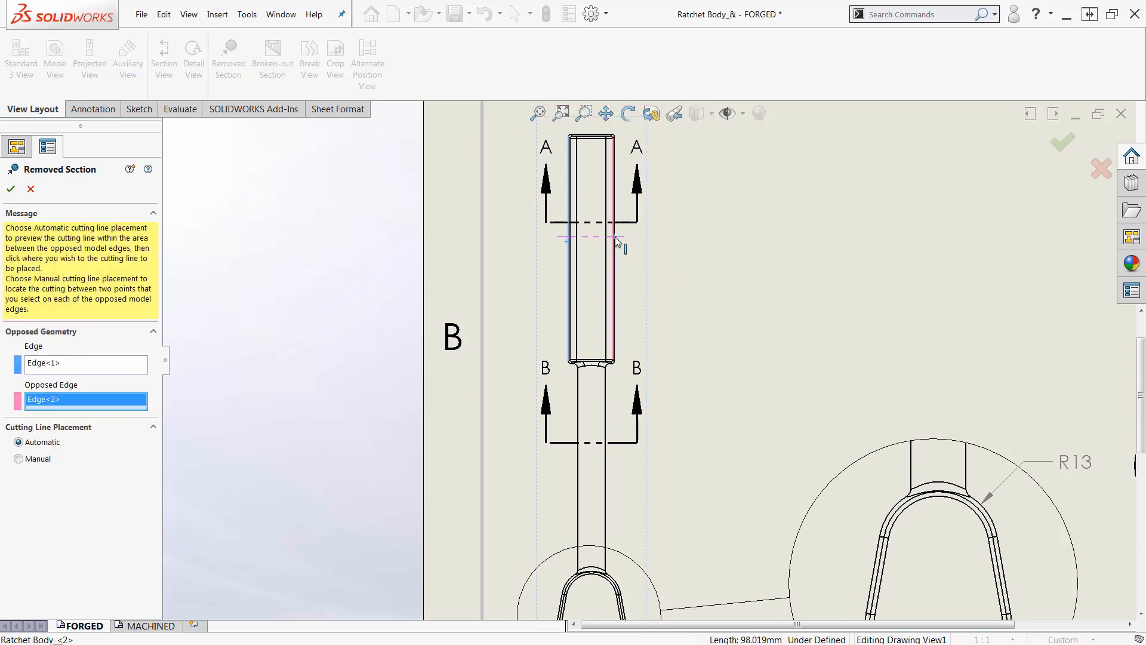
pyautogui.click(614, 241)
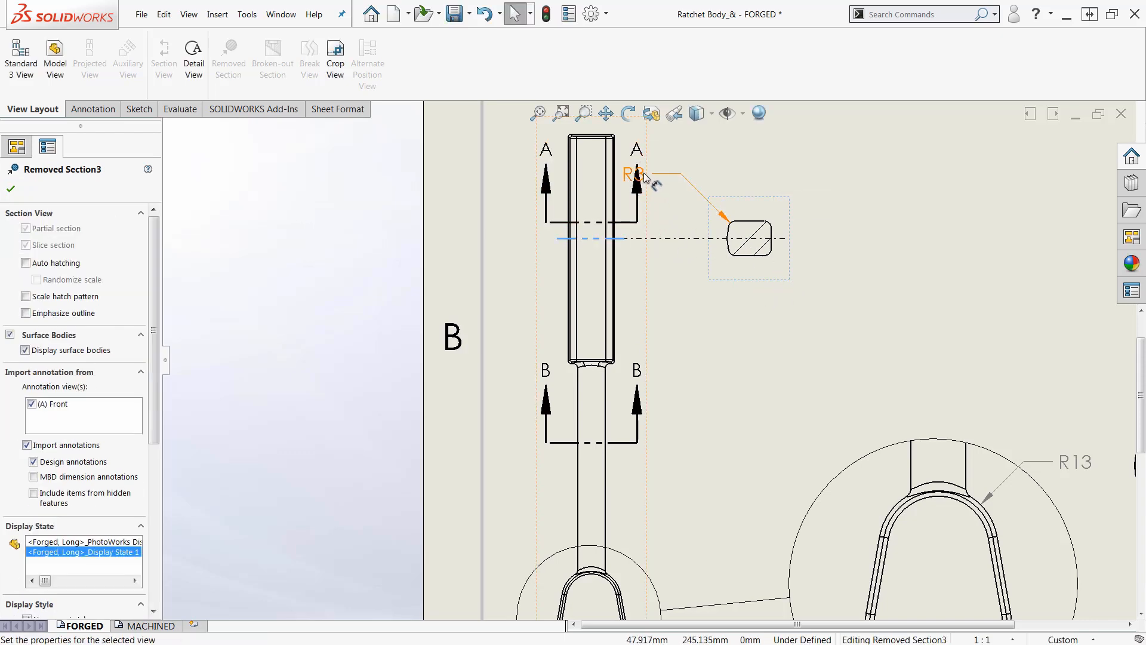
# - Turn off annotation import so the R3 dimension is excluded from the section
pyautogui.click(632, 173)
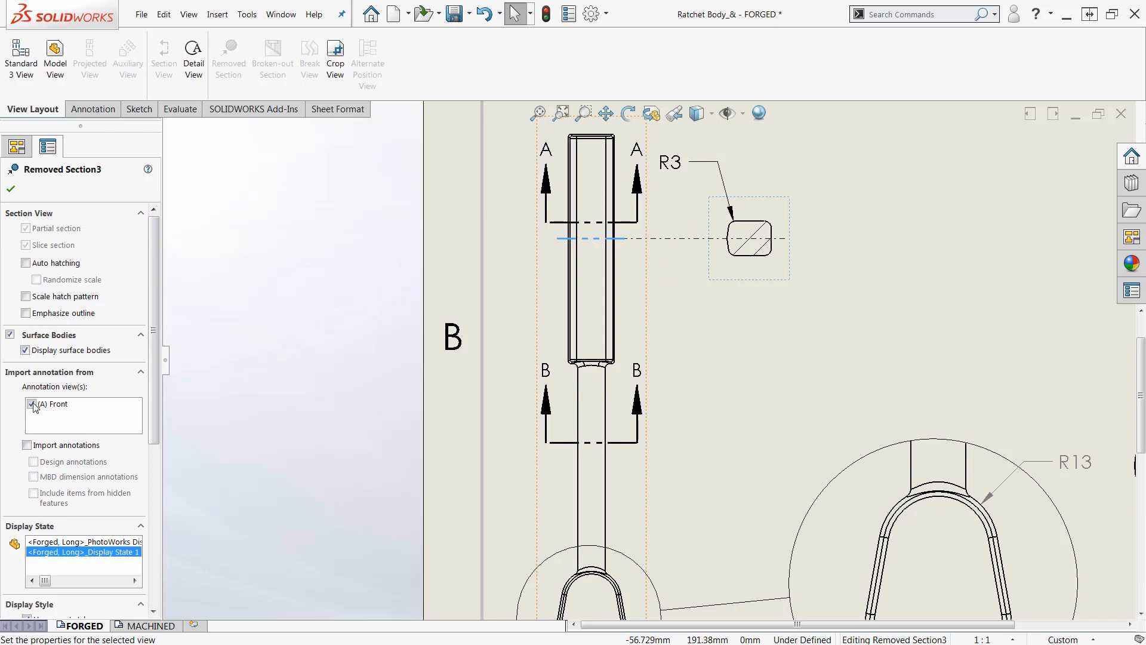
pyautogui.click(32, 403)
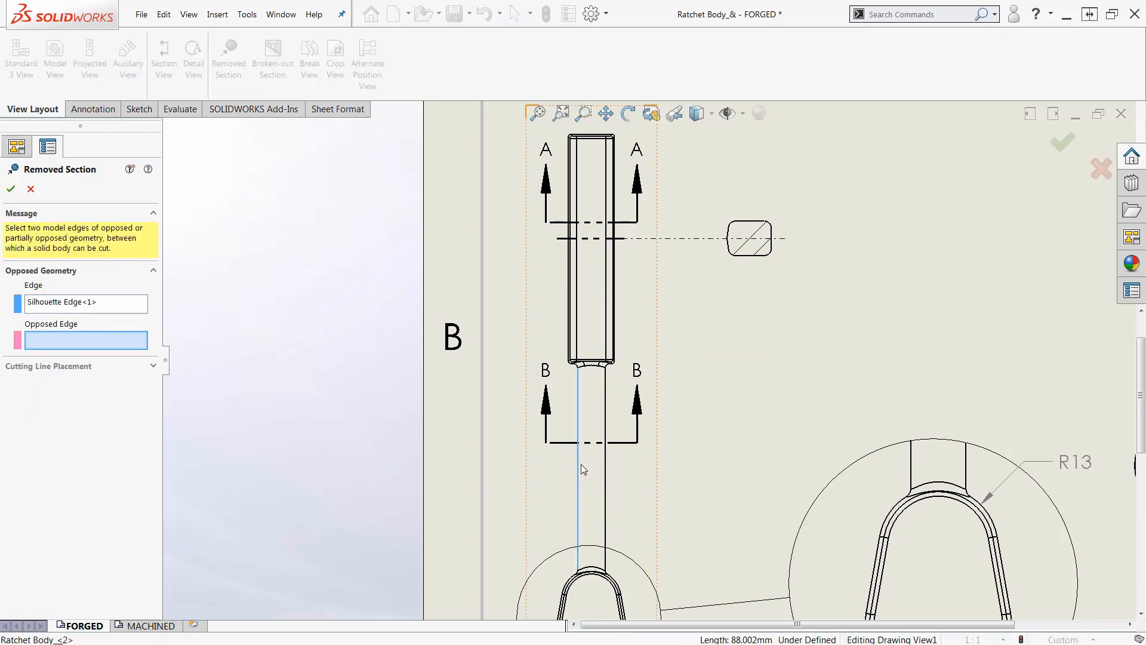
# - Pick the opposite lower shaft edge for Removed Section4 below cut B-B
pyautogui.click(616, 475)
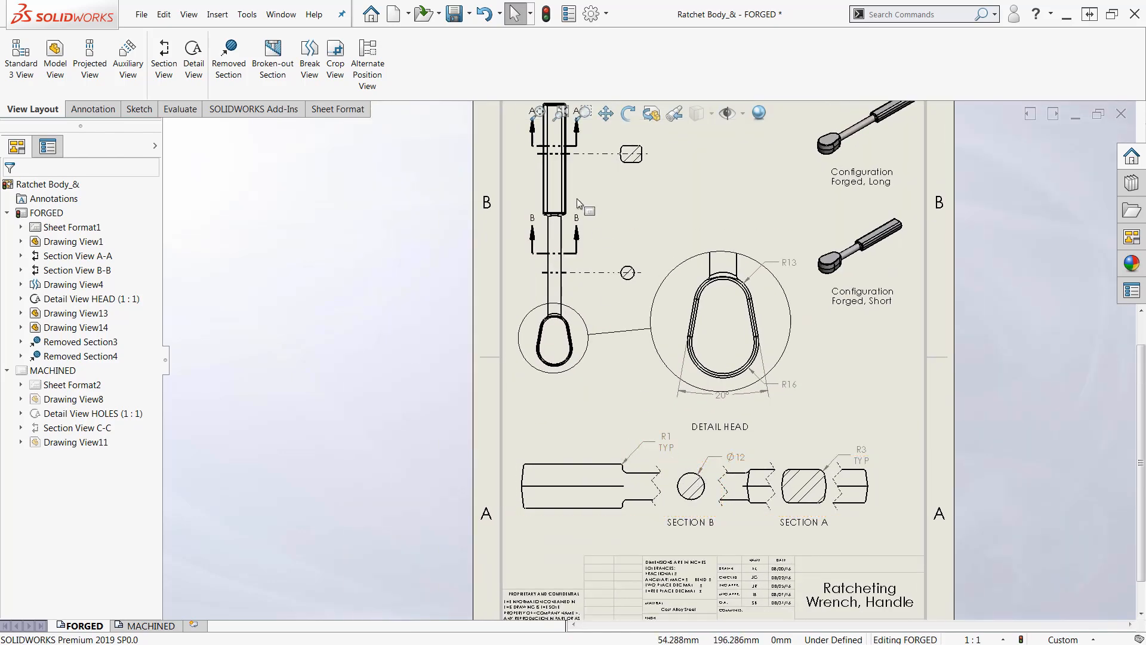
pyautogui.moveTo(631, 154)
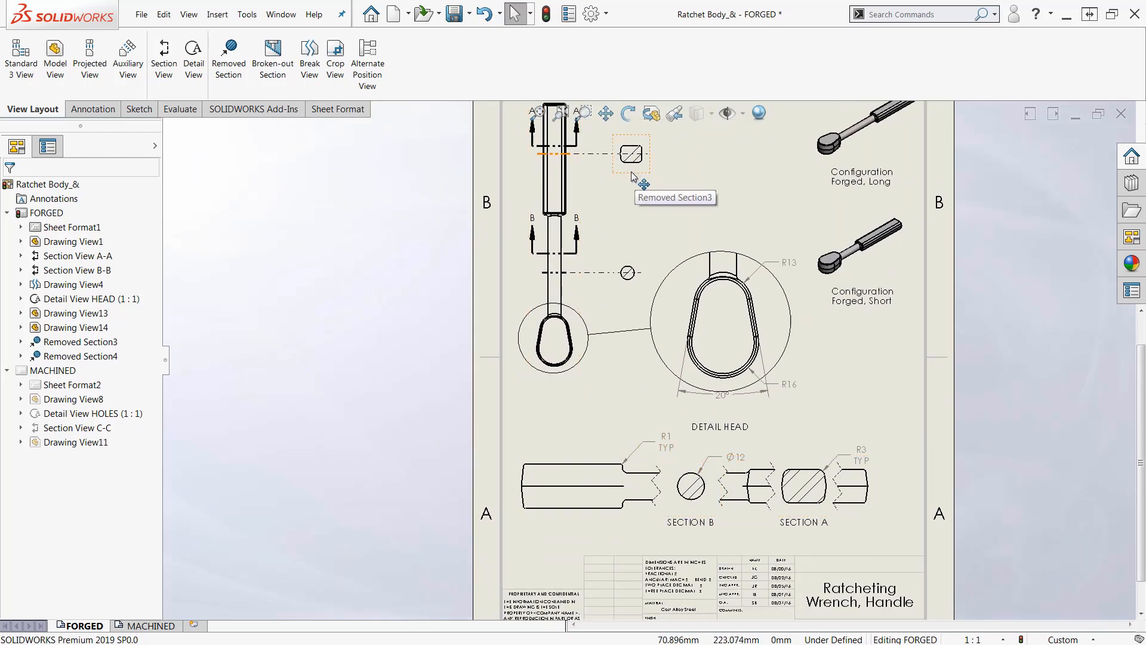